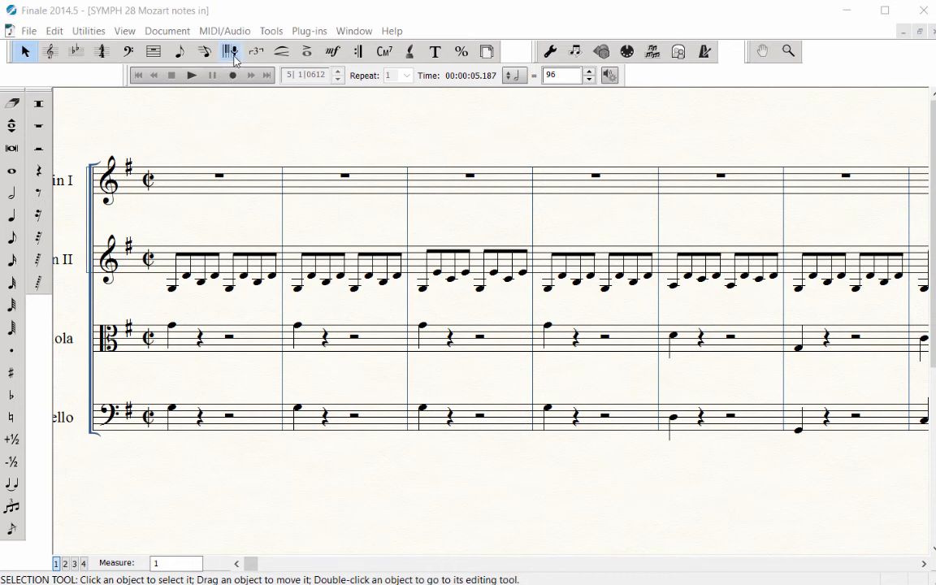
- Choose HyperScribe to transcribe the Violin I rhythm into the first four measures
click(231, 51)
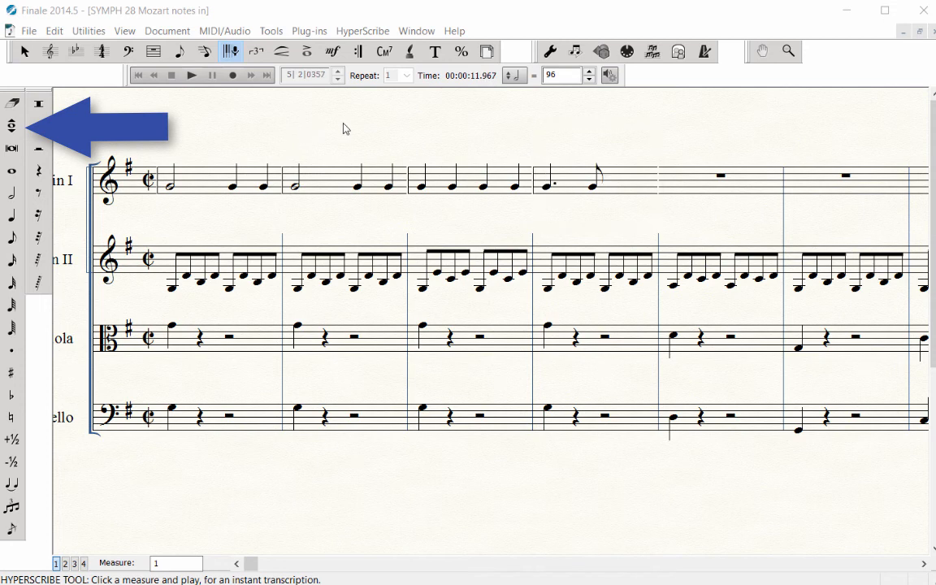
- Pick the Repitch tool to correct Violin I pitches while keeping the durations
click(12, 126)
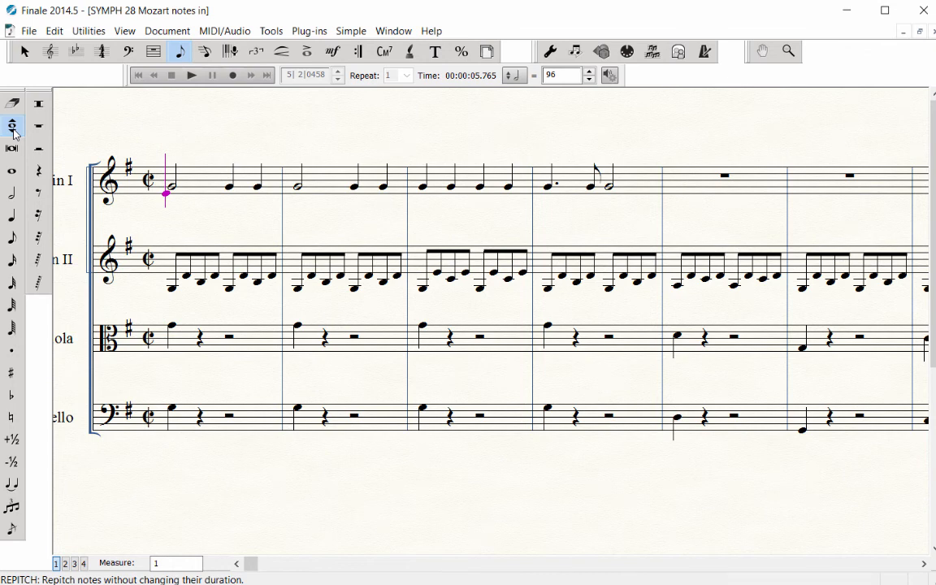
mouse_move(12, 126)
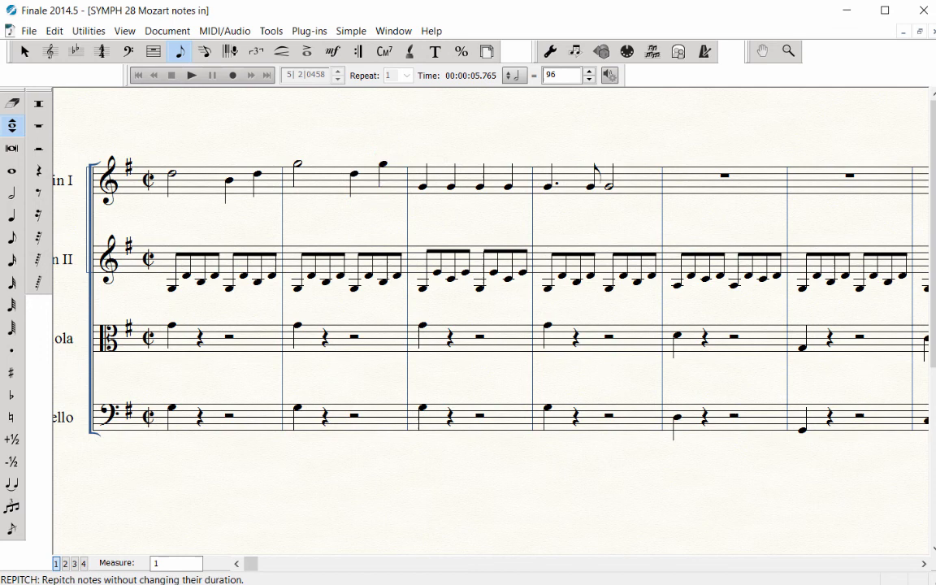
- Repitch Violin I measures 3–4, then return to the Selection tool
click(507, 173)
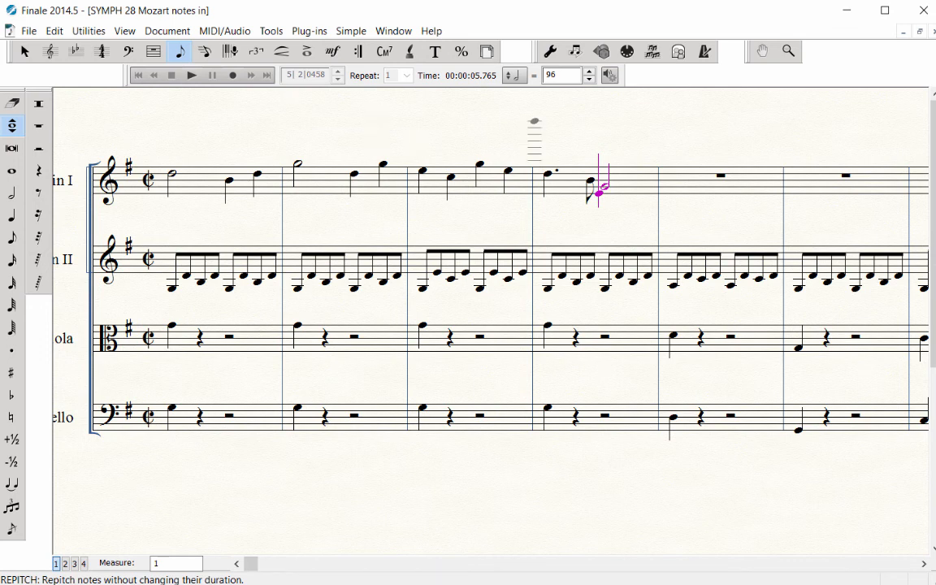
click(12, 216)
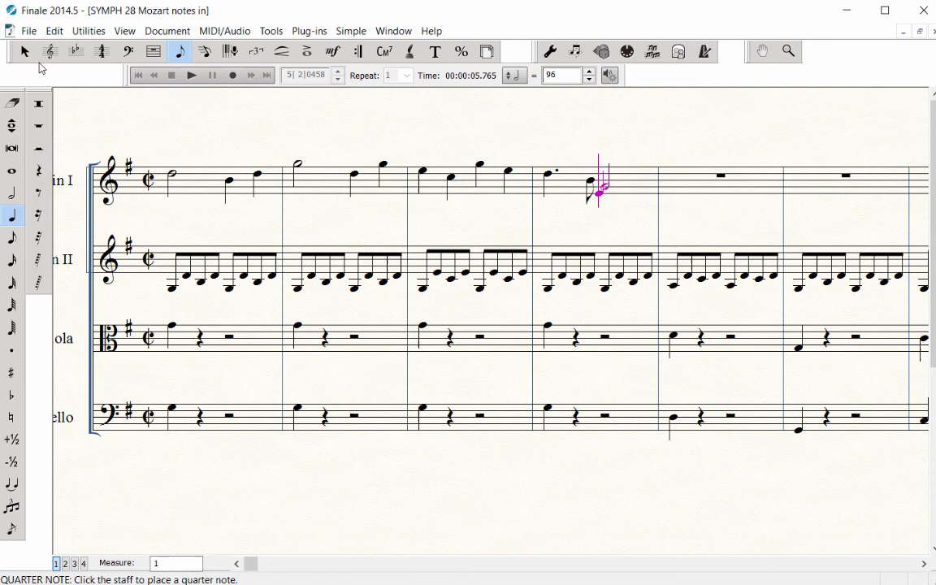
click(25, 51)
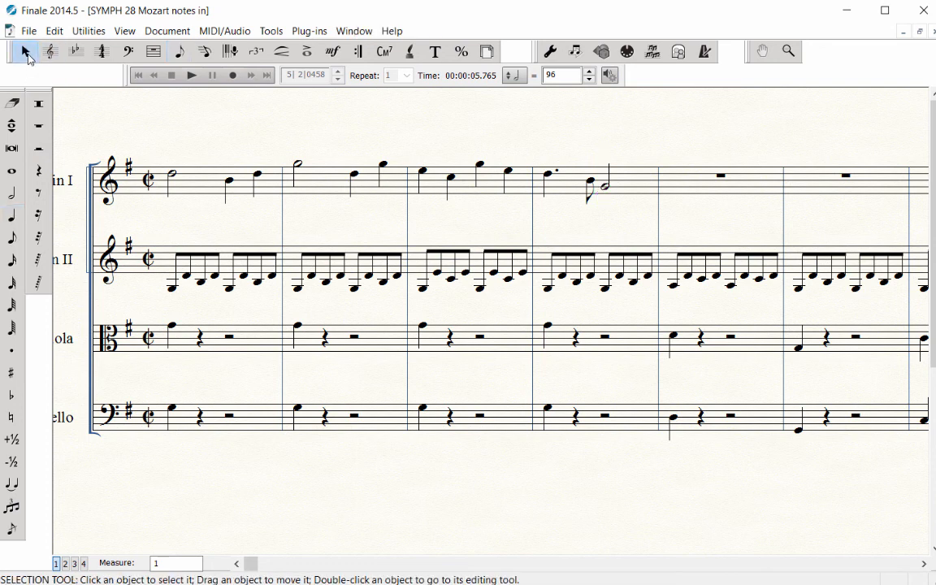